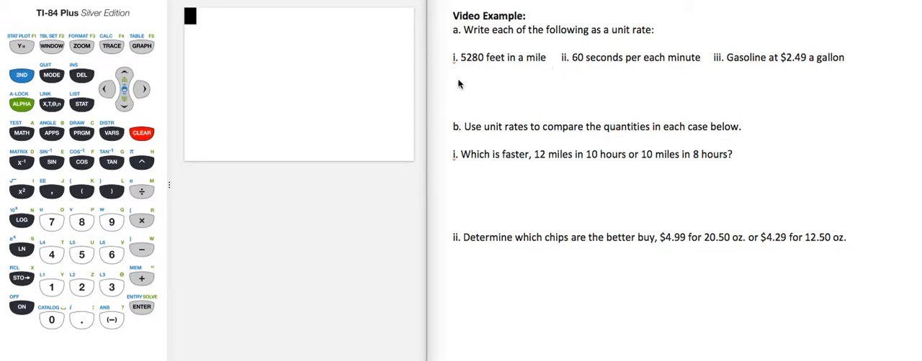
mouse_move(469, 80)
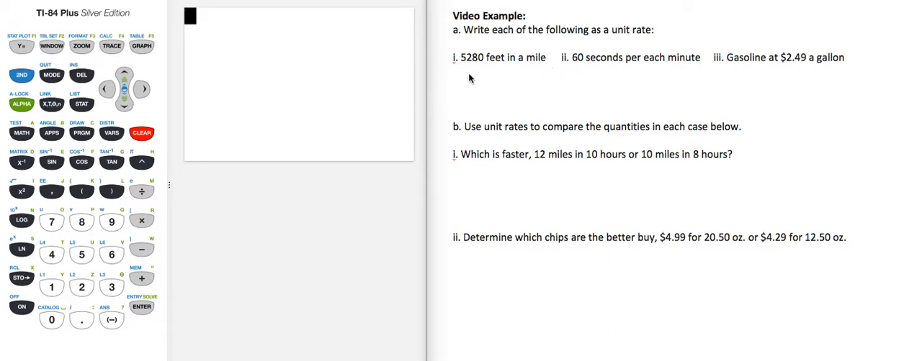
mouse_move(473, 78)
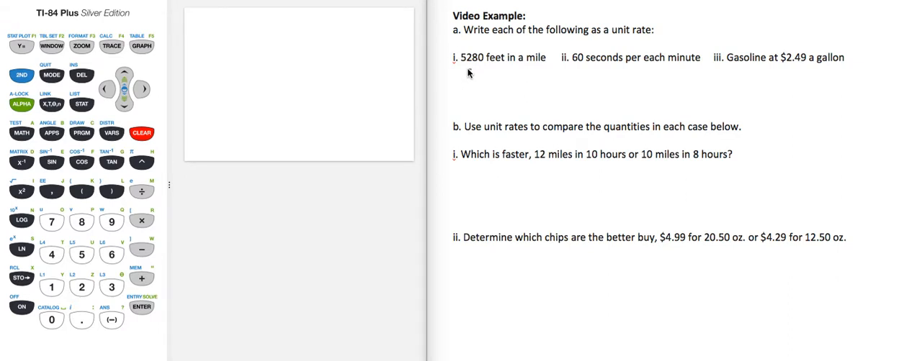
Step: Handwrite 5280 ft beneath the feet-in-a-mile item as the first unit rate
text(5)
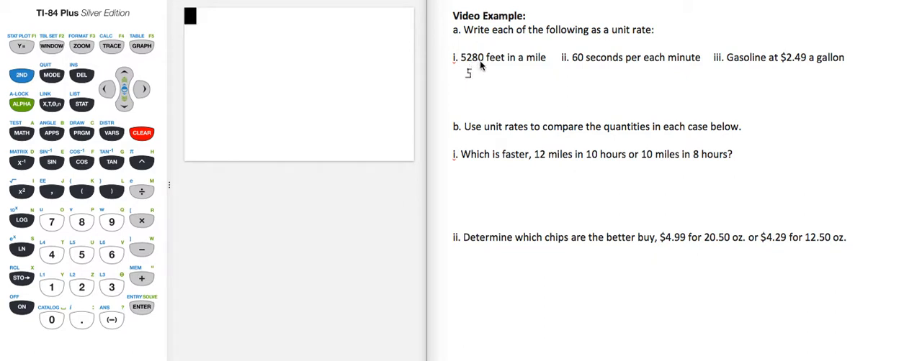
text(2)
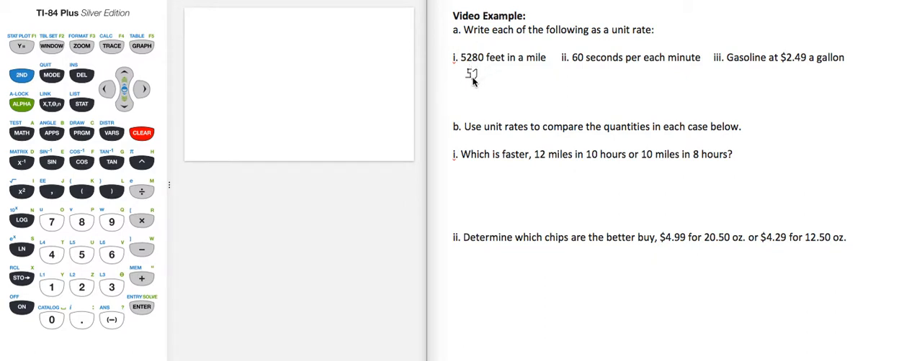
text(280)
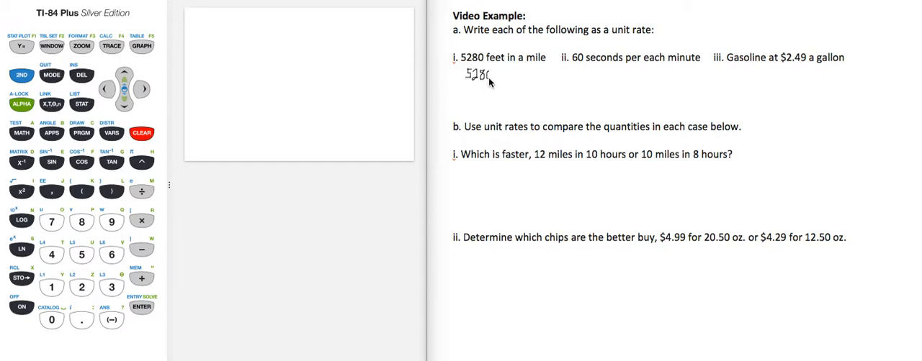
text(ft/mile)
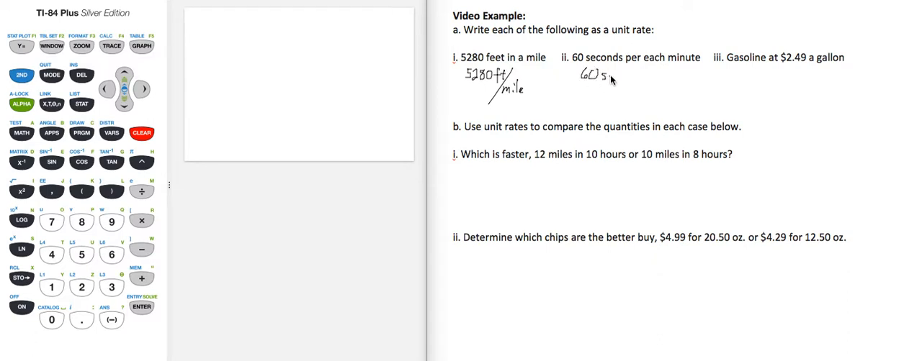
Step: Handwrite 'sec/' to build the 60 sec/min rate under item ii
text(sec/)
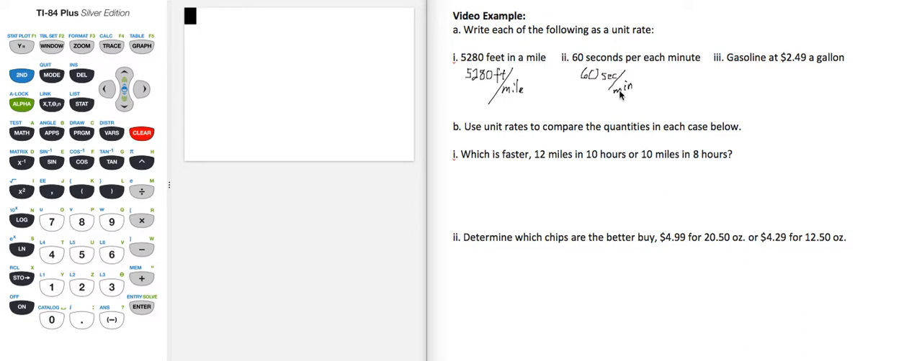
mouse_move(818, 42)
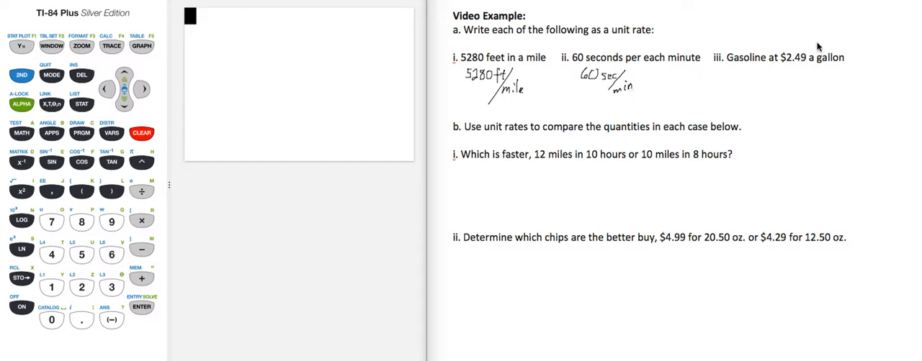
mouse_move(819, 71)
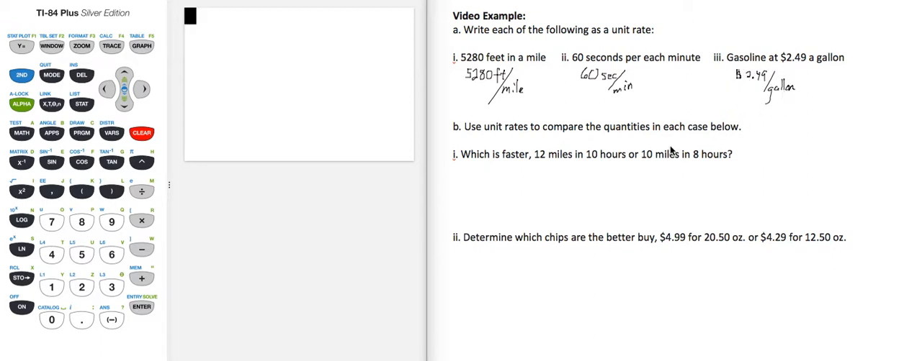
mouse_move(528, 163)
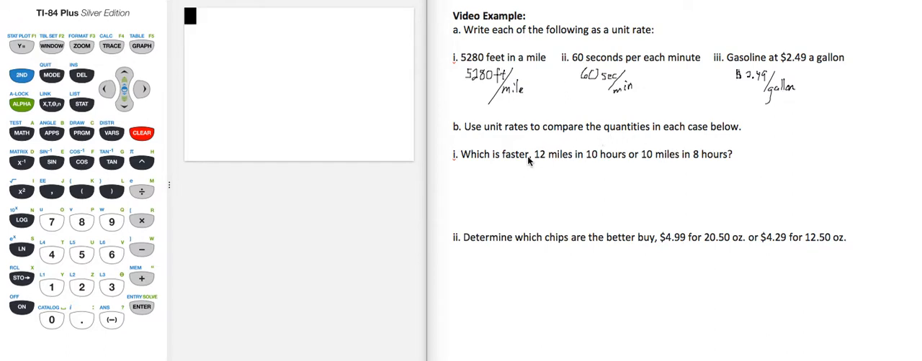
mouse_move(663, 130)
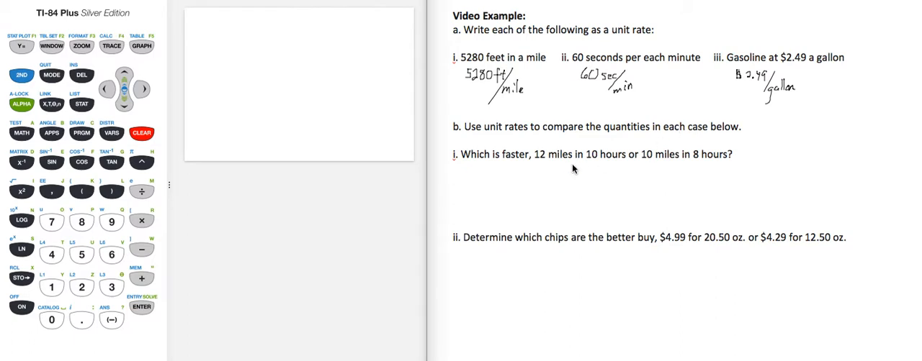
mouse_move(510, 172)
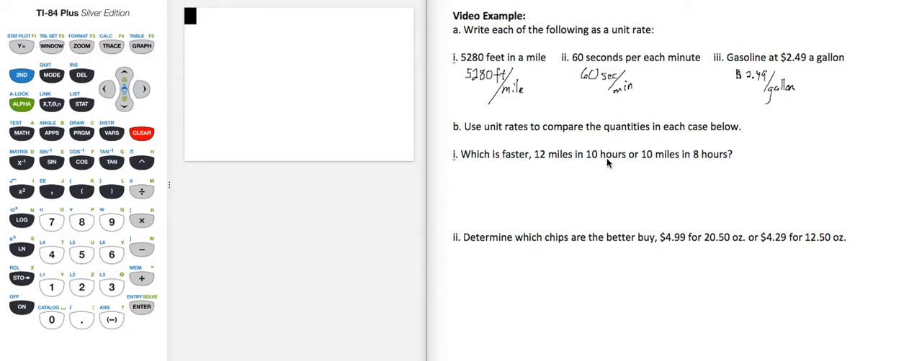
mouse_move(706, 165)
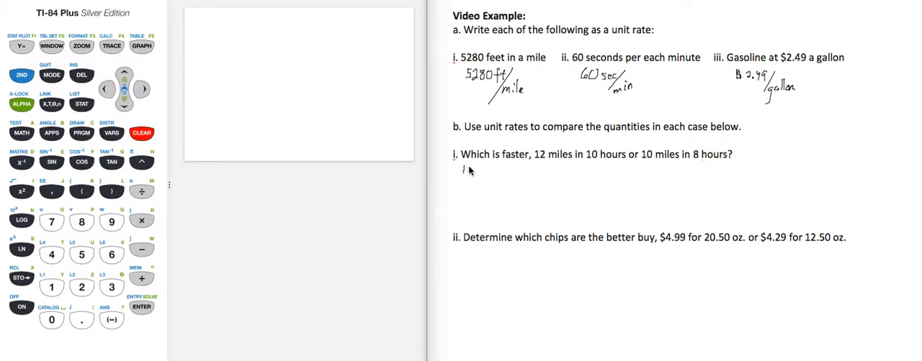
Step: Handwrite 12 miles / 10 hours = 1.2 miles/hr under question i
text(12 m)
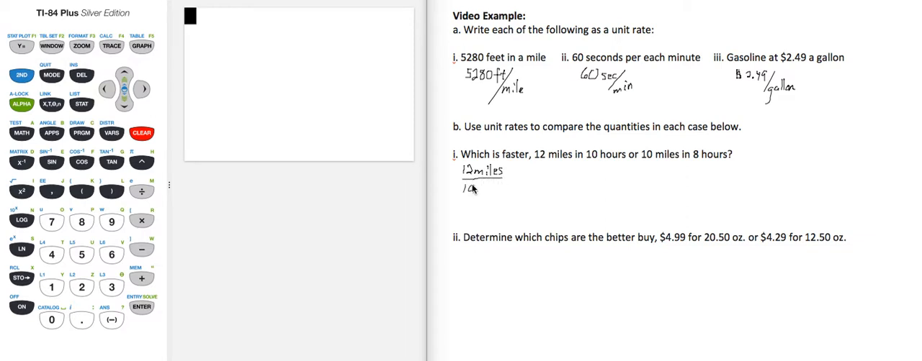
text(10 hours)
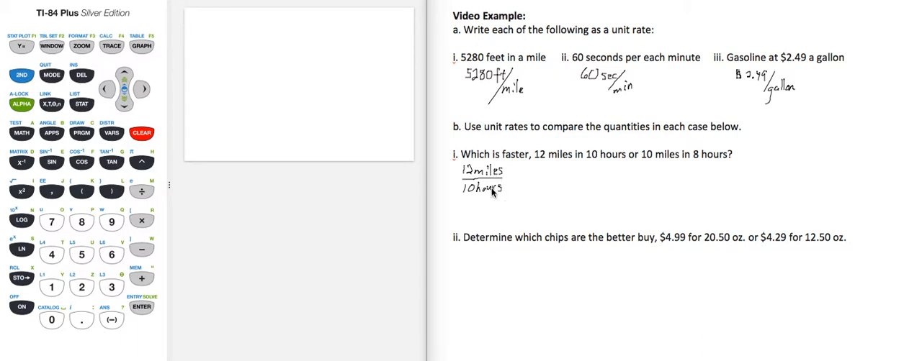
mouse_move(493, 188)
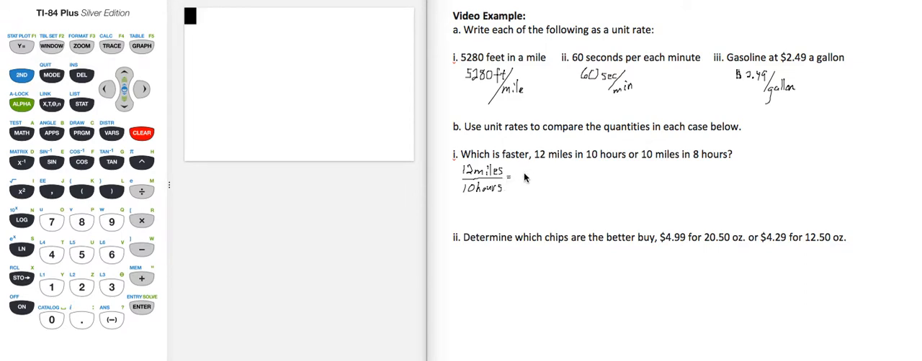
mouse_move(475, 198)
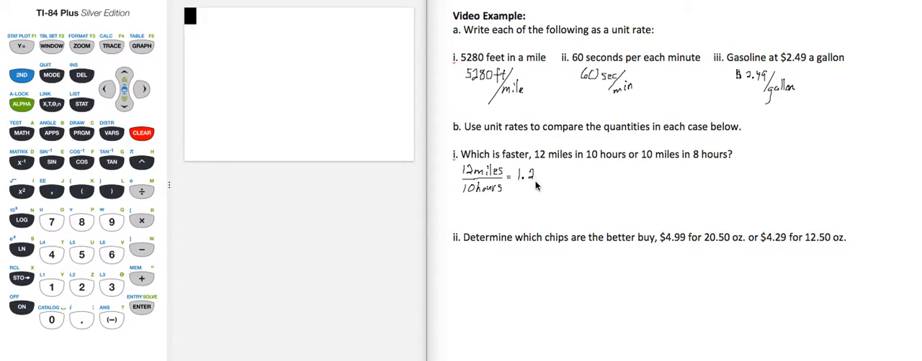
text(miles/hr)
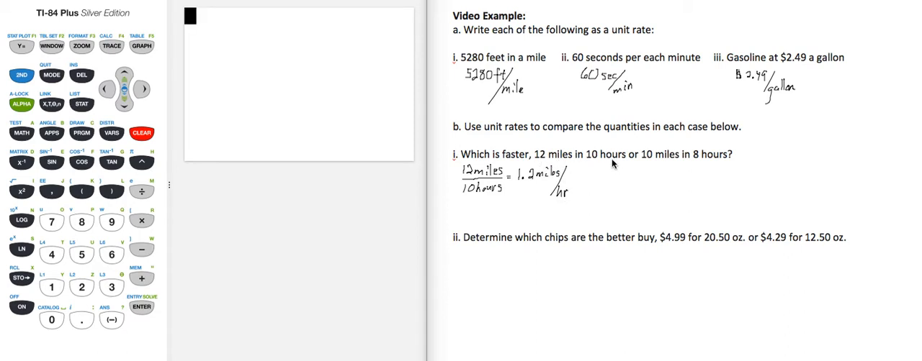
mouse_move(526, 193)
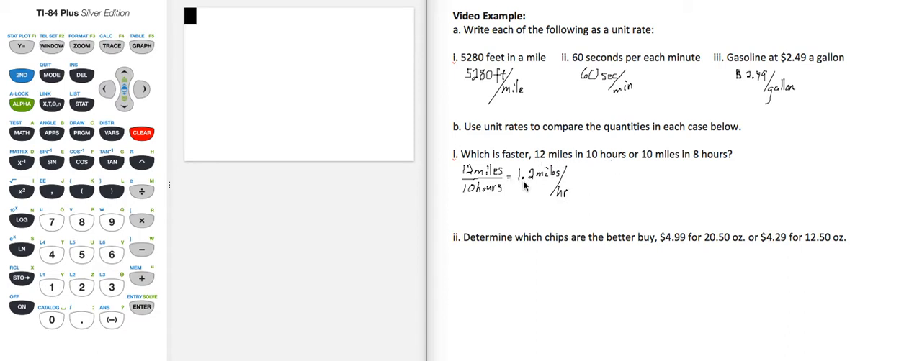
mouse_move(567, 203)
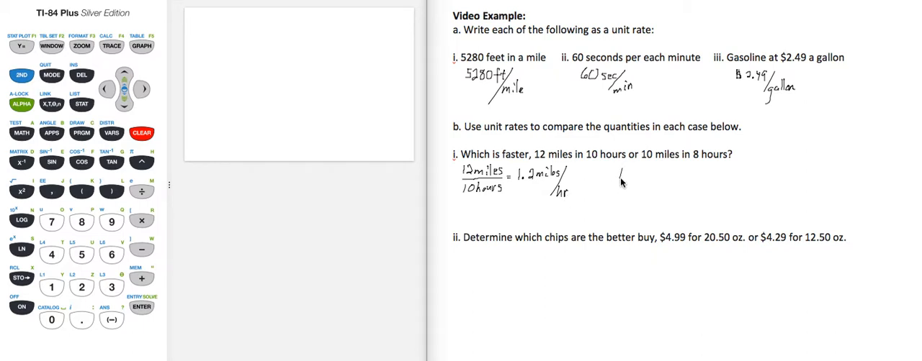
Step: Handwrite 10 miles / 8 hours and evaluate 10/8 = 1.25 on the calculator
text(10miles)
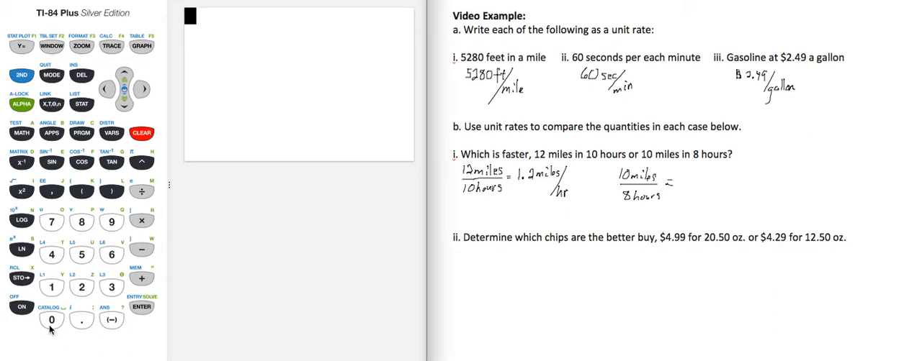
click(51, 319)
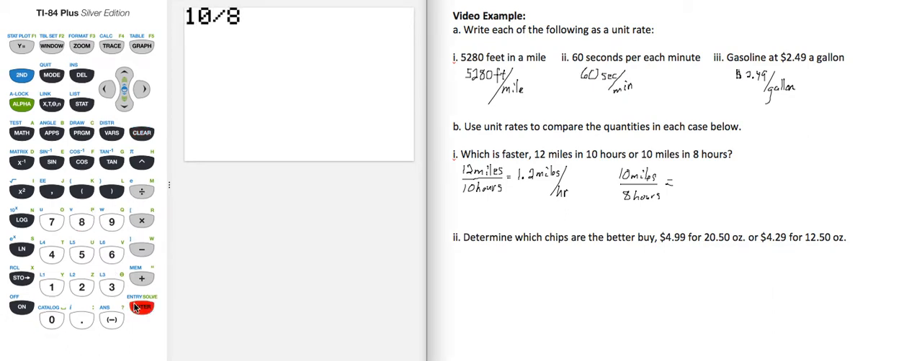
click(141, 308)
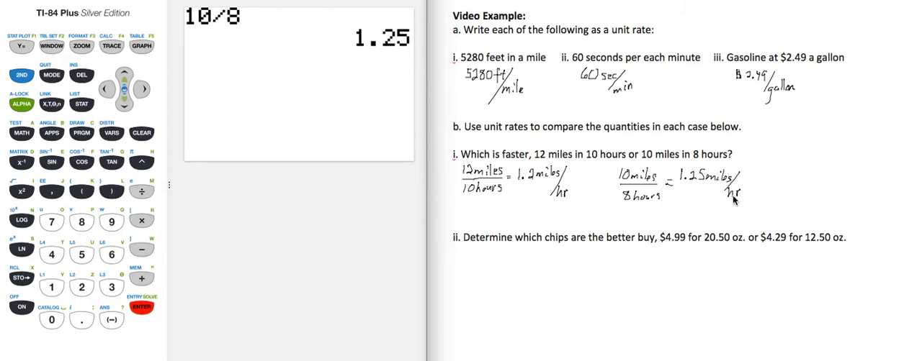
mouse_move(489, 167)
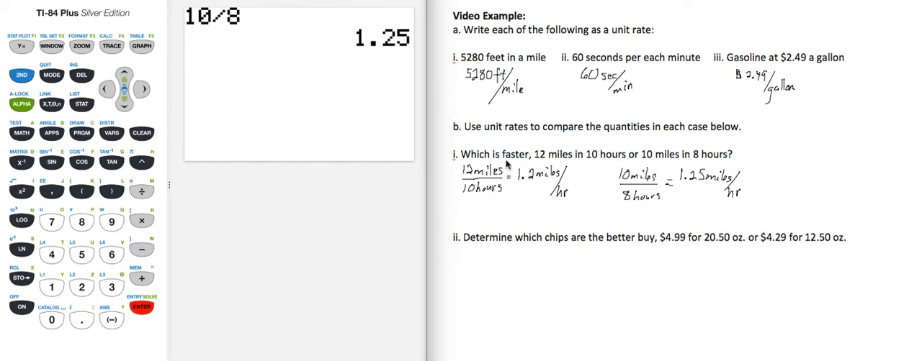
mouse_move(507, 164)
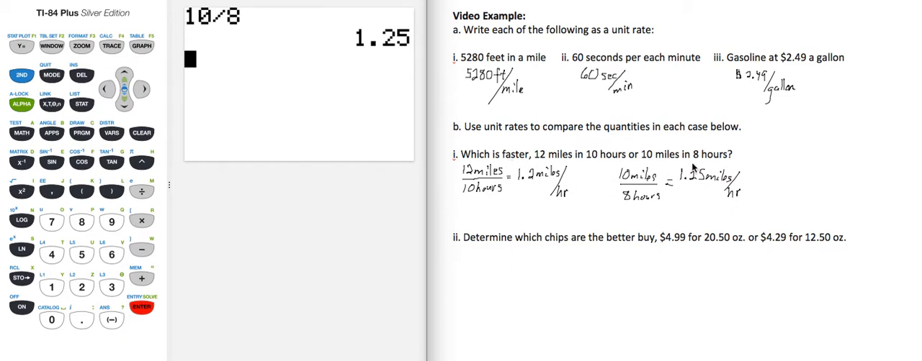
mouse_move(751, 161)
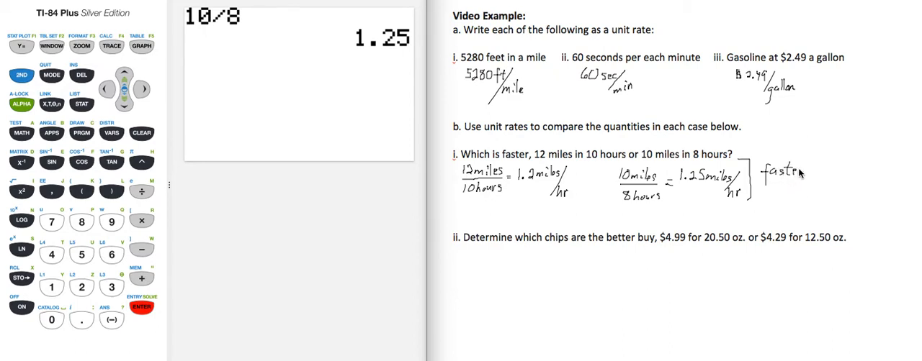
mouse_move(514, 182)
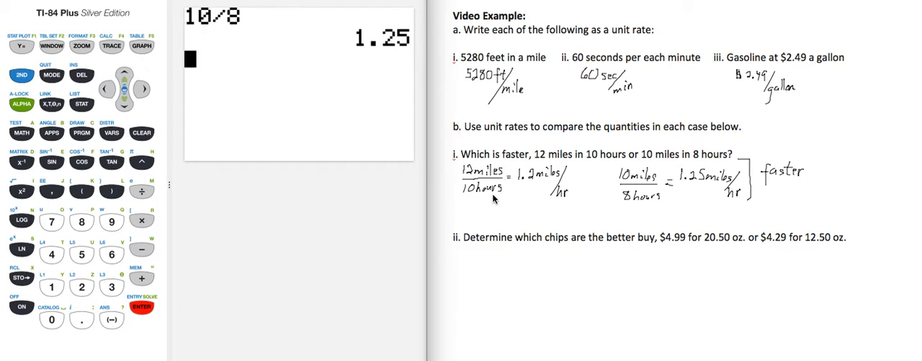
mouse_move(504, 252)
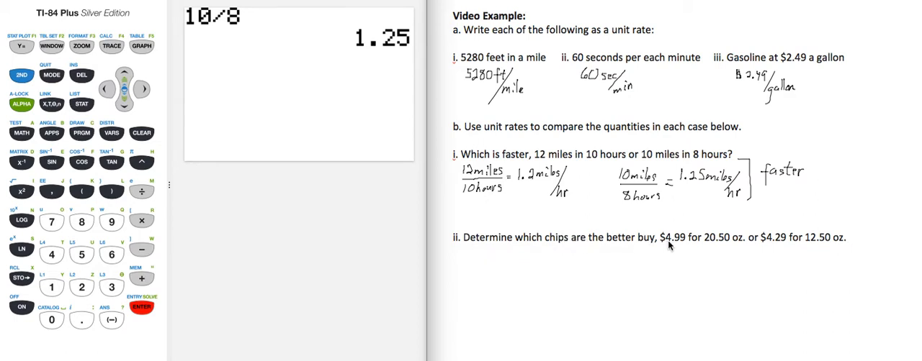
mouse_move(721, 240)
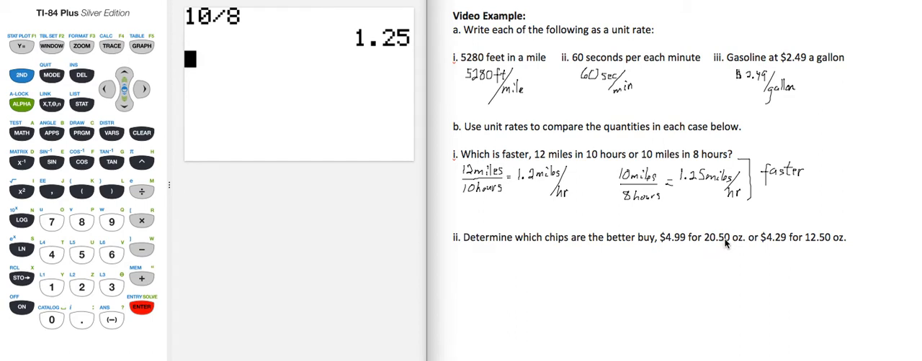
mouse_move(760, 245)
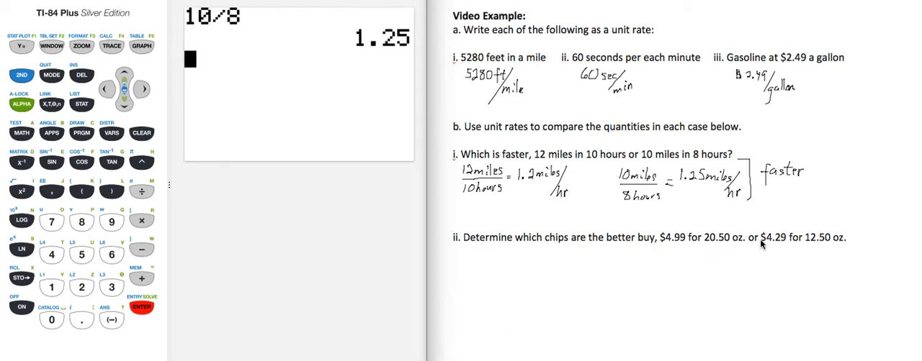
mouse_move(778, 245)
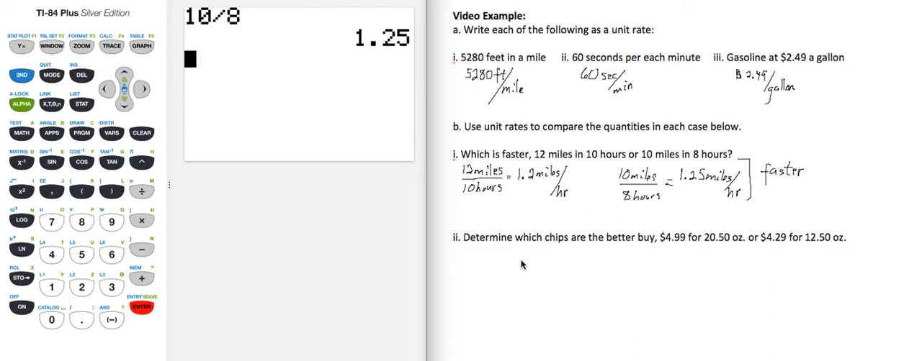
mouse_move(502, 253)
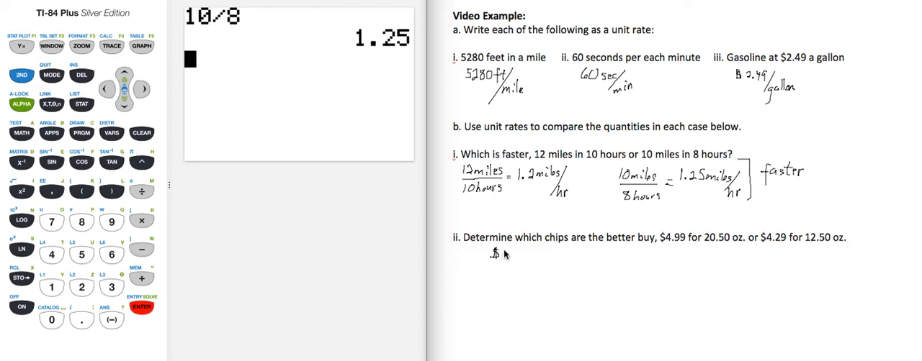
Step: Handwrite the first chips' fraction $4.99 / 20.50 oz
text(4.)
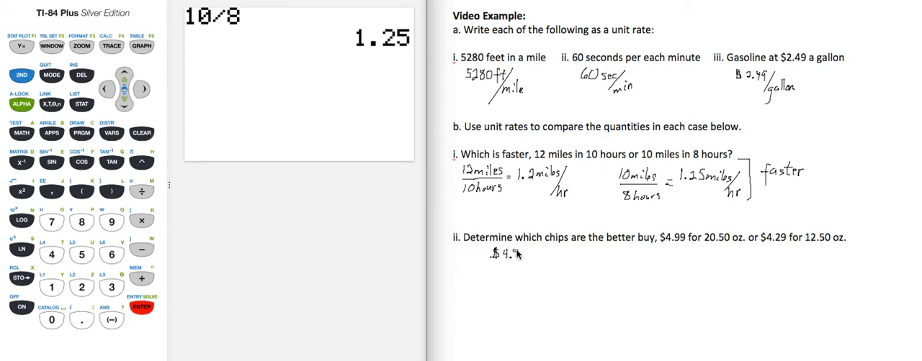
text(99)
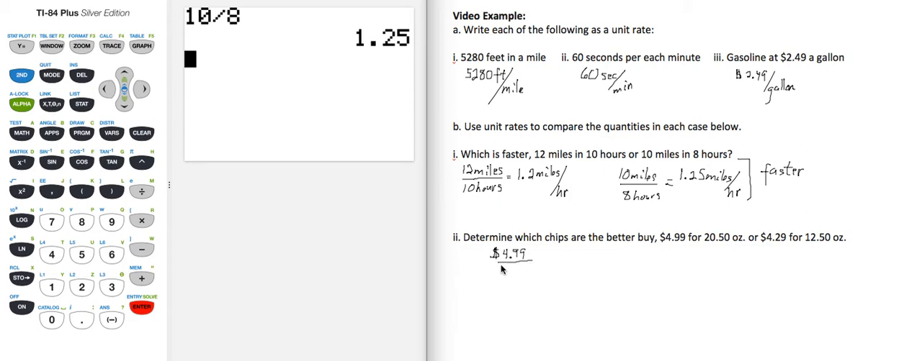
text(20.)
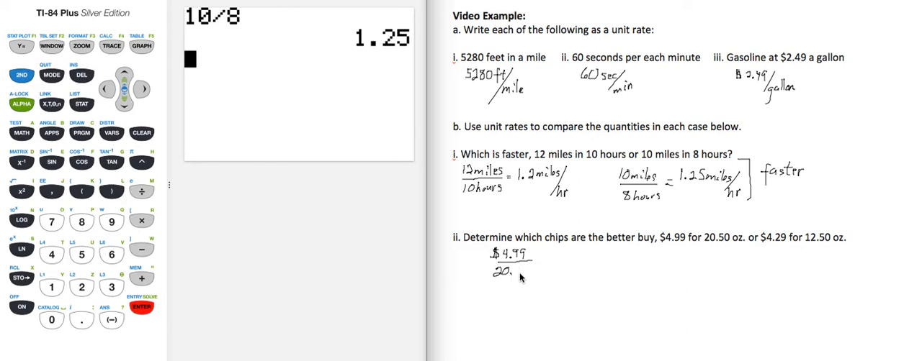
text(50)
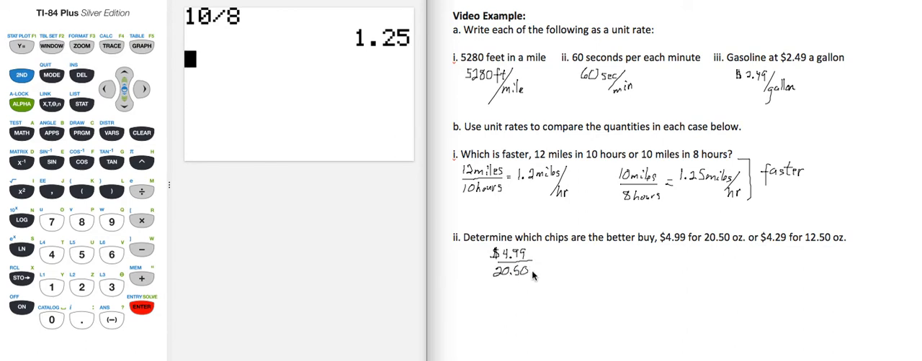
text(oz)
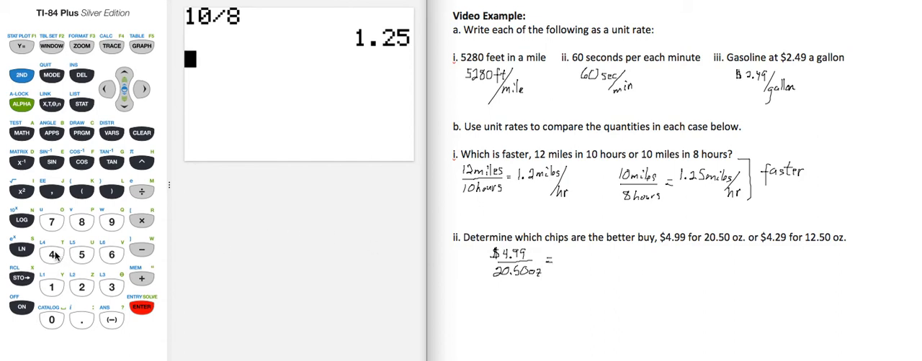
Step: Evaluate 4.99/20.50 ≈ 0.243 on the calculator and handwrite $0.24/oz
click(52, 257)
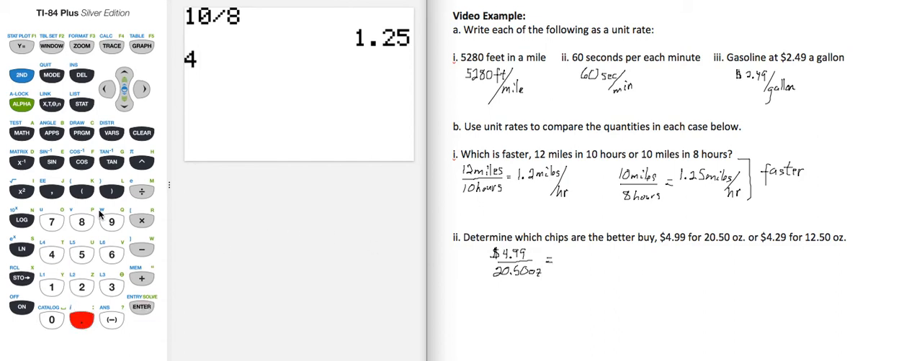
click(109, 222)
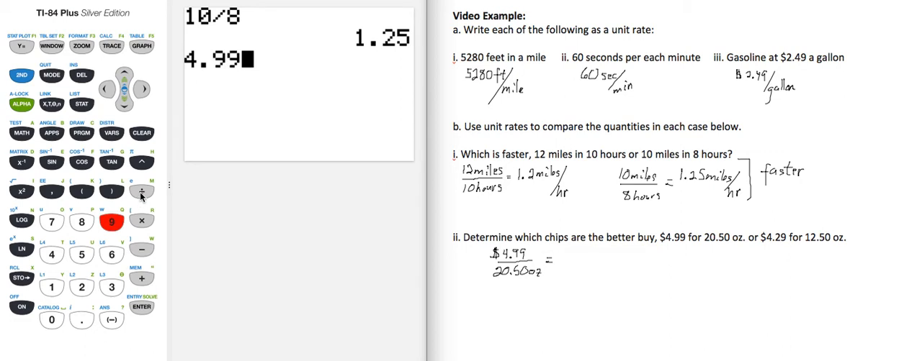
click(52, 320)
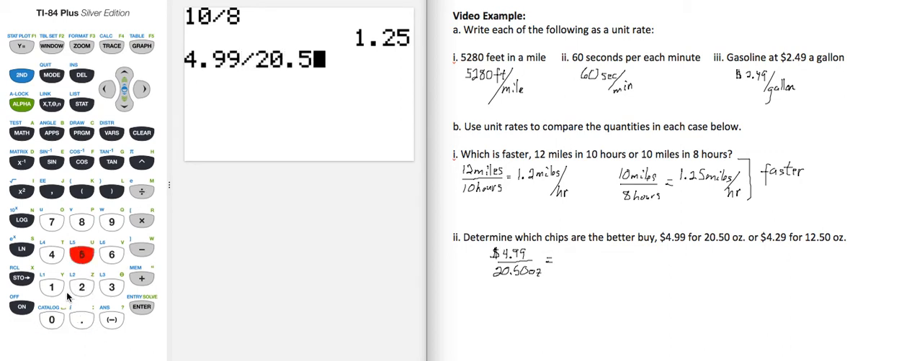
click(52, 319)
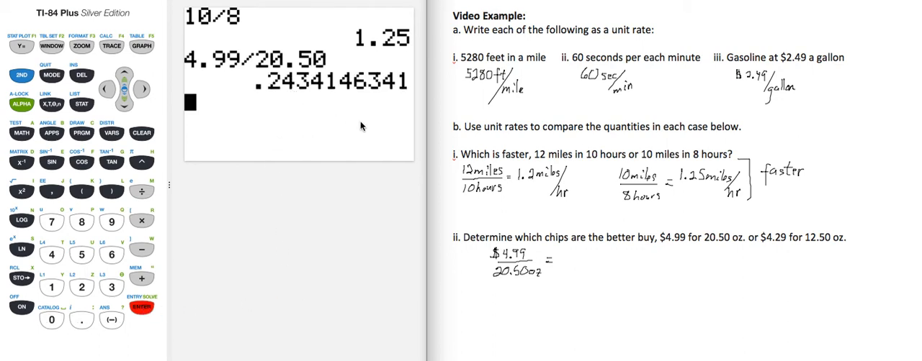
mouse_move(566, 261)
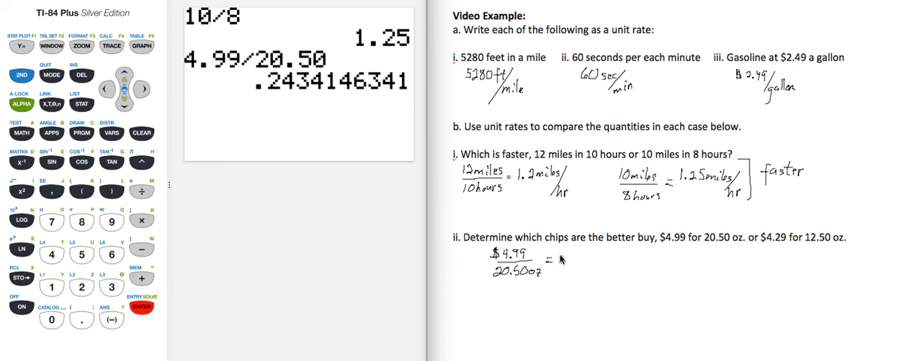
text($0.24/)
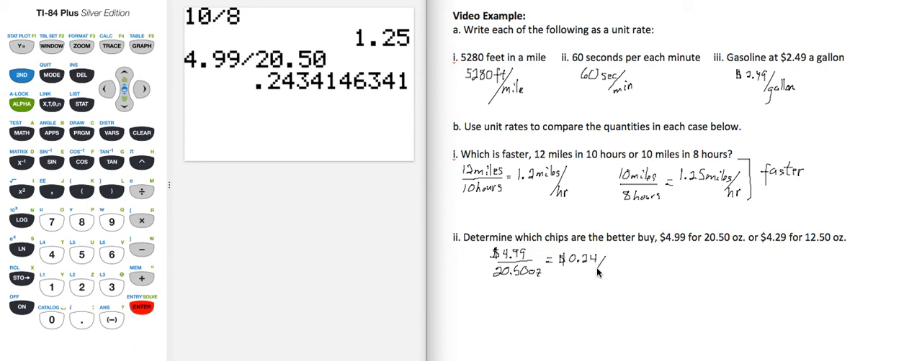
text(oz)
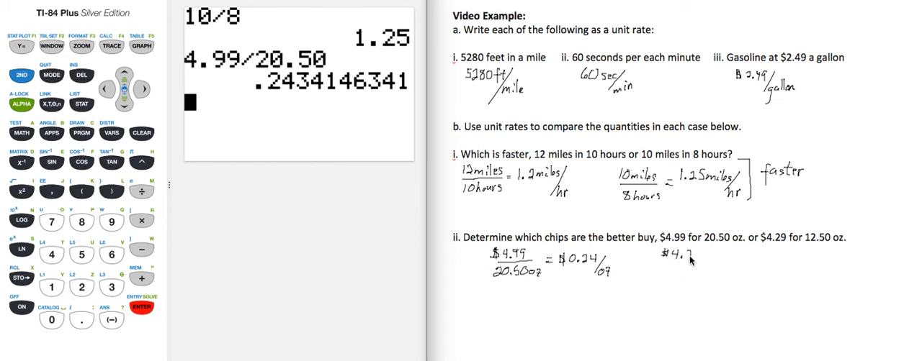
Step: Handwrite $4.29 / 12.50 oz and evaluate 4.29/12.50 = .3432 on the calculator
text(.29)
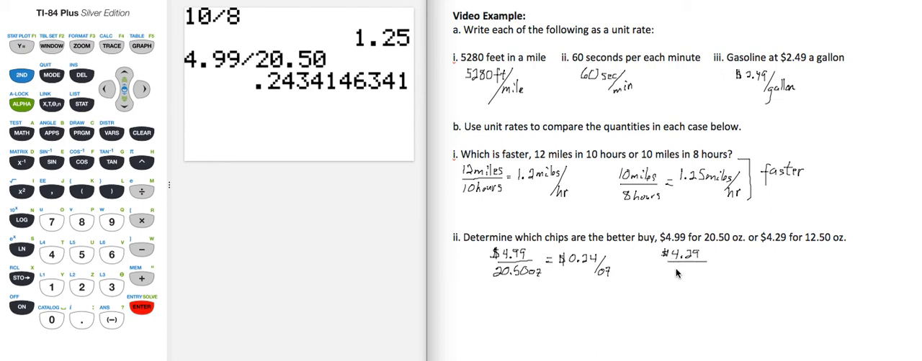
text(12.50oz)
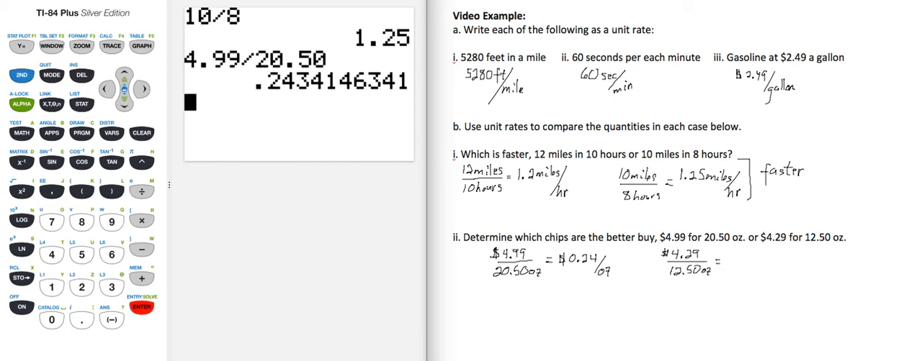
click(83, 317)
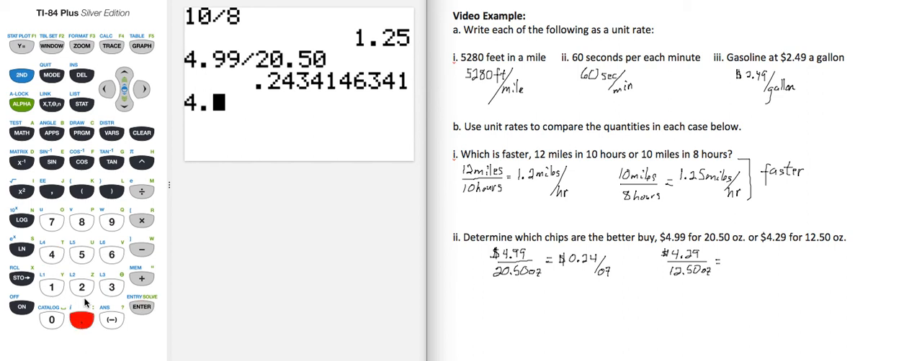
click(109, 221)
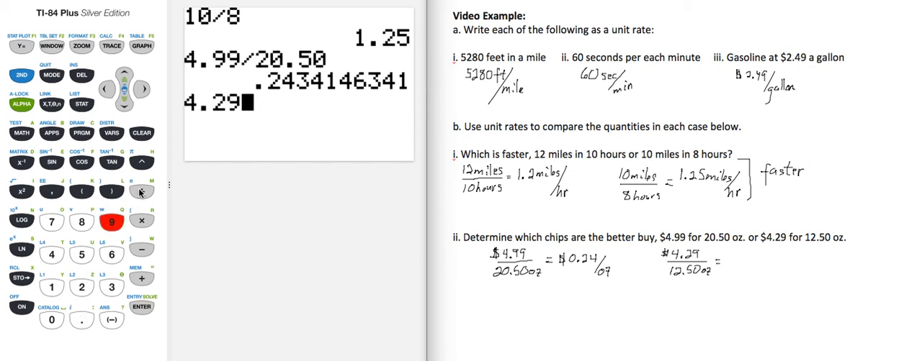
click(87, 288)
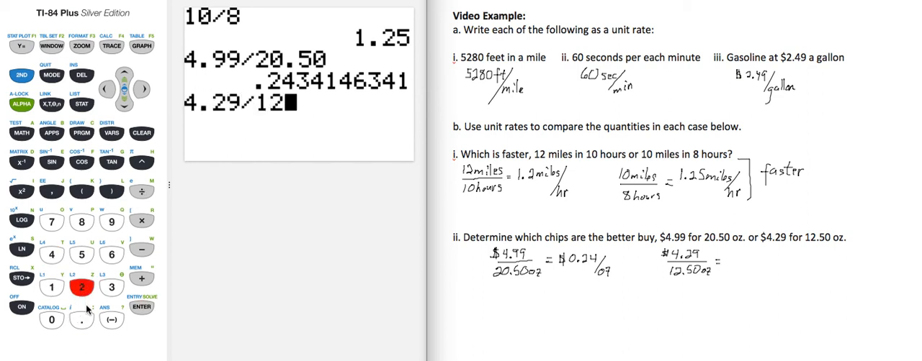
click(52, 319)
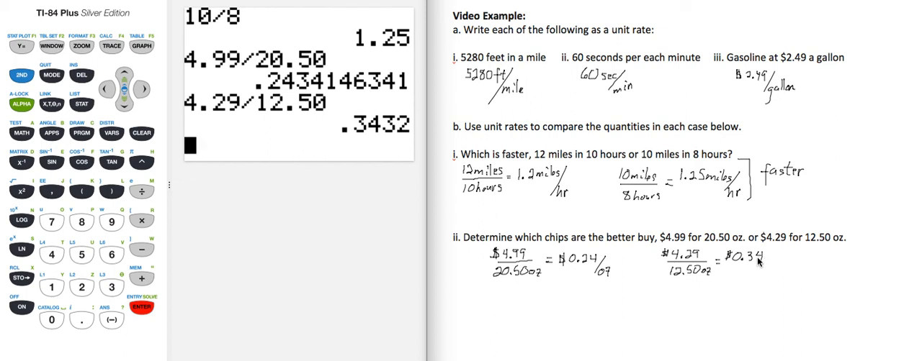
mouse_move(771, 256)
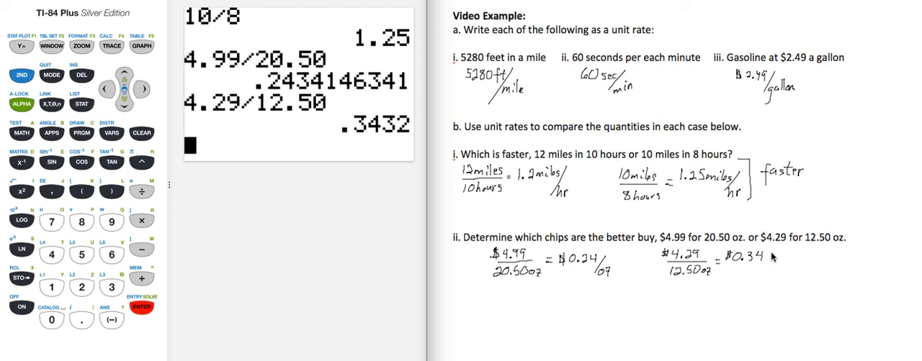